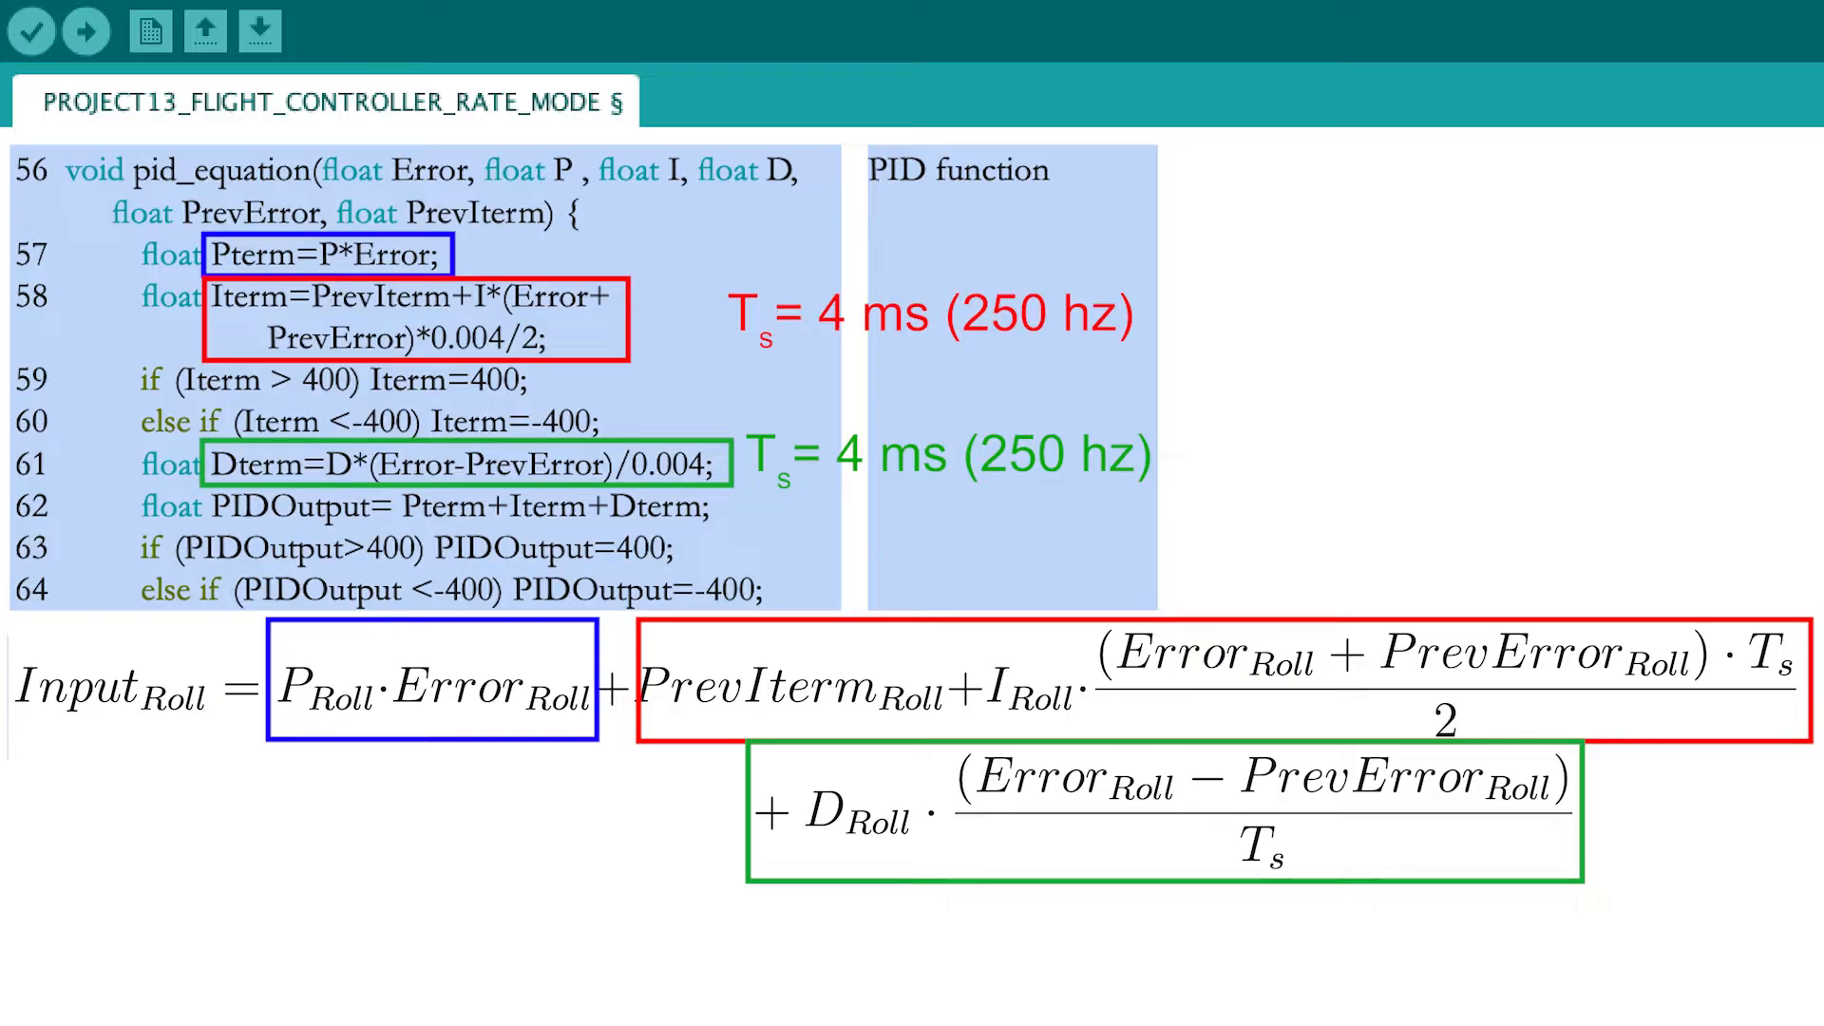
pyautogui.scroll(-3)
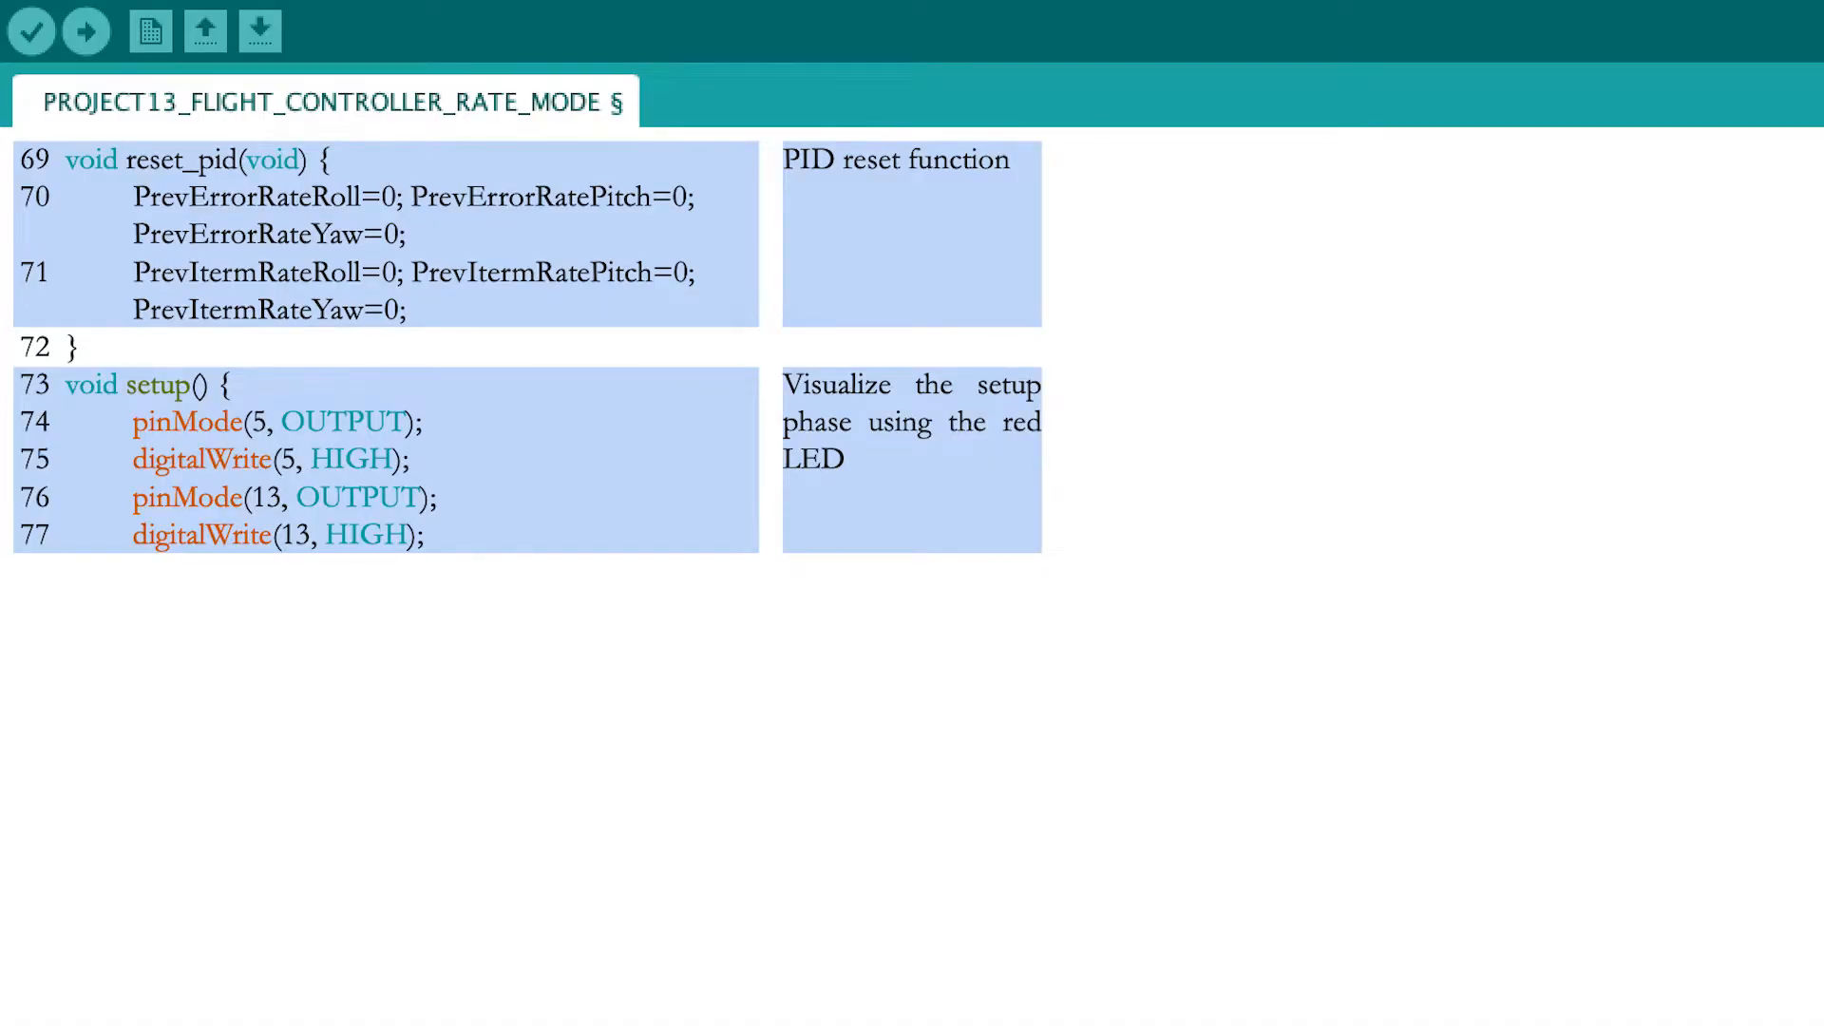
pyautogui.scroll(-3)
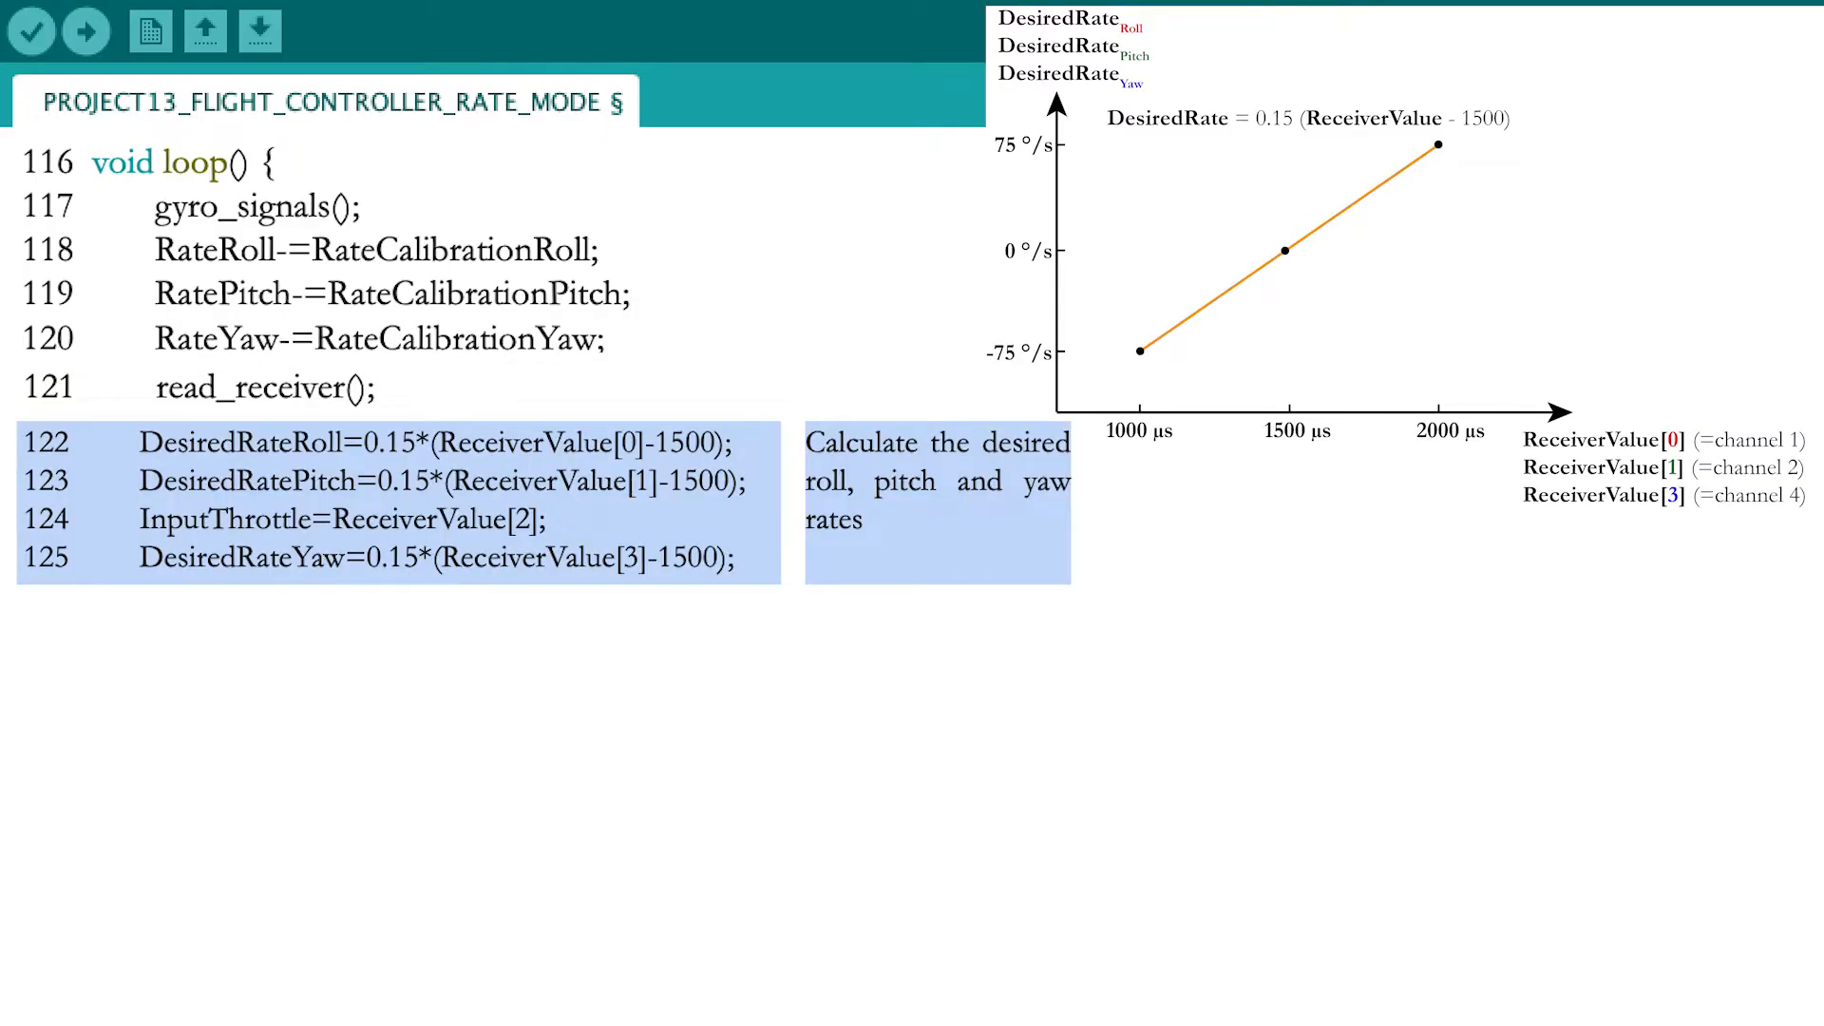
pyautogui.scroll(-3)
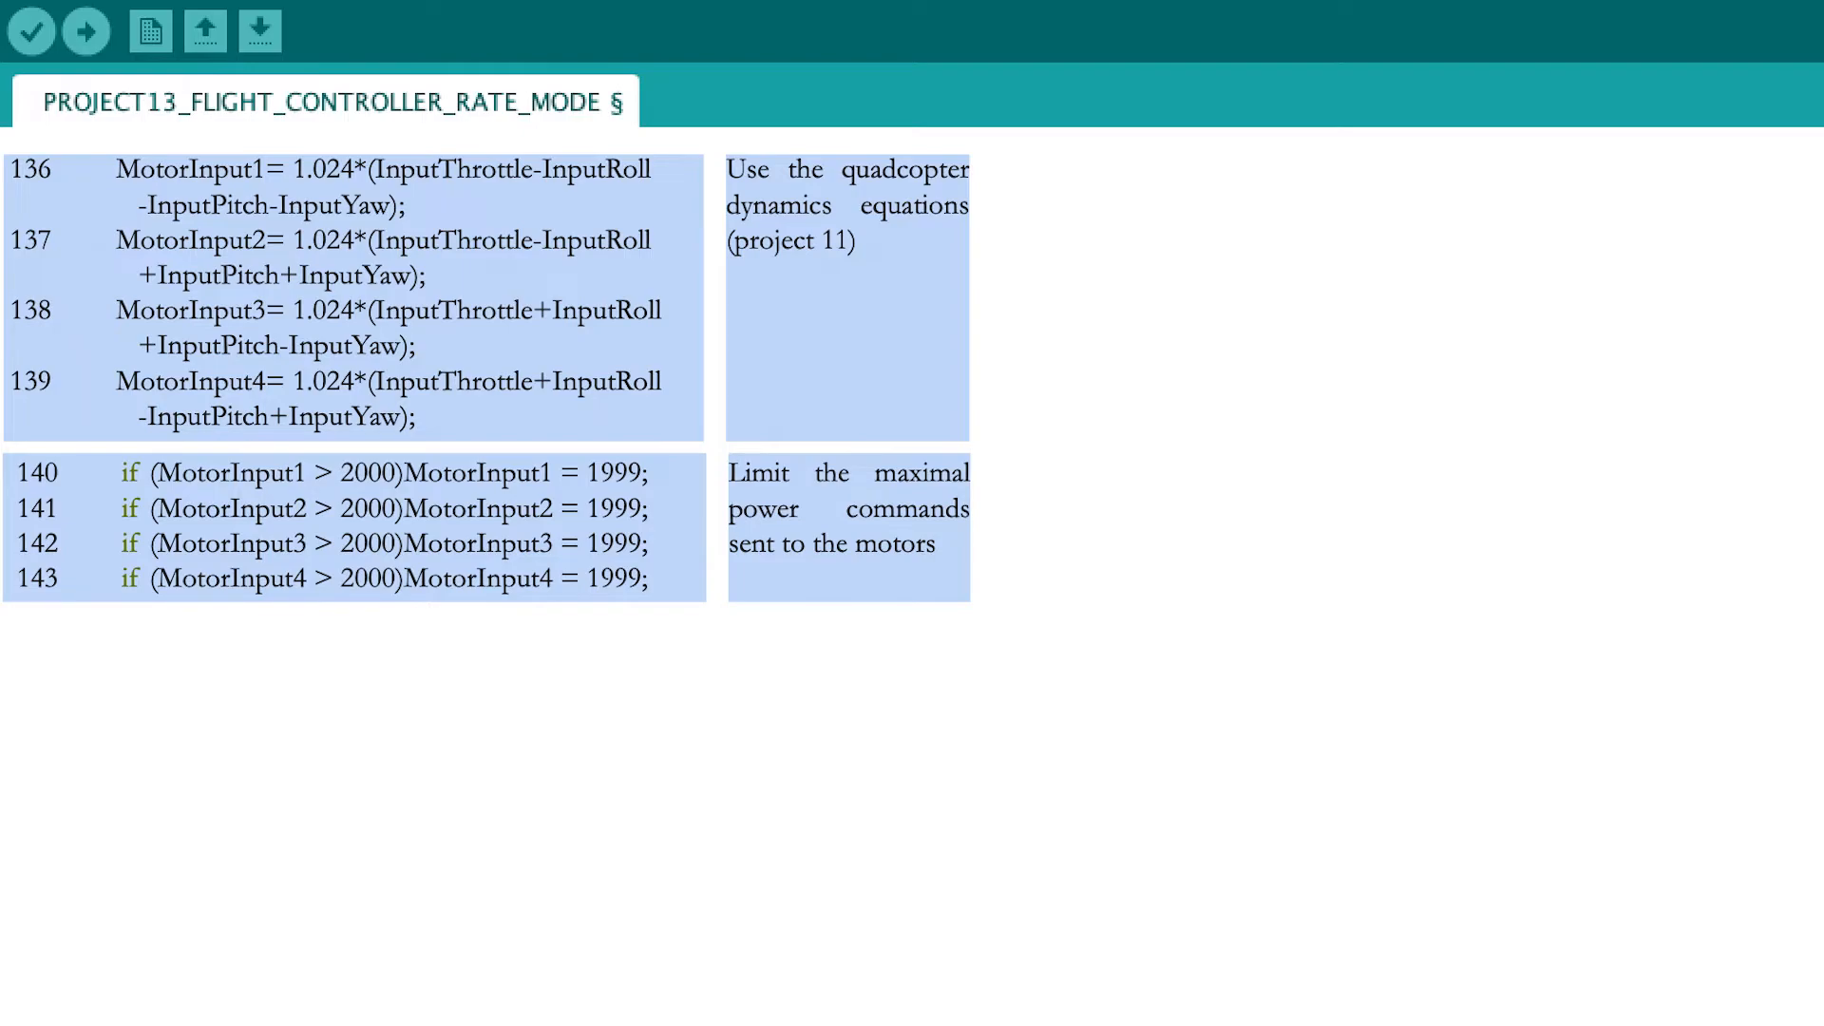
pyautogui.scroll(-3)
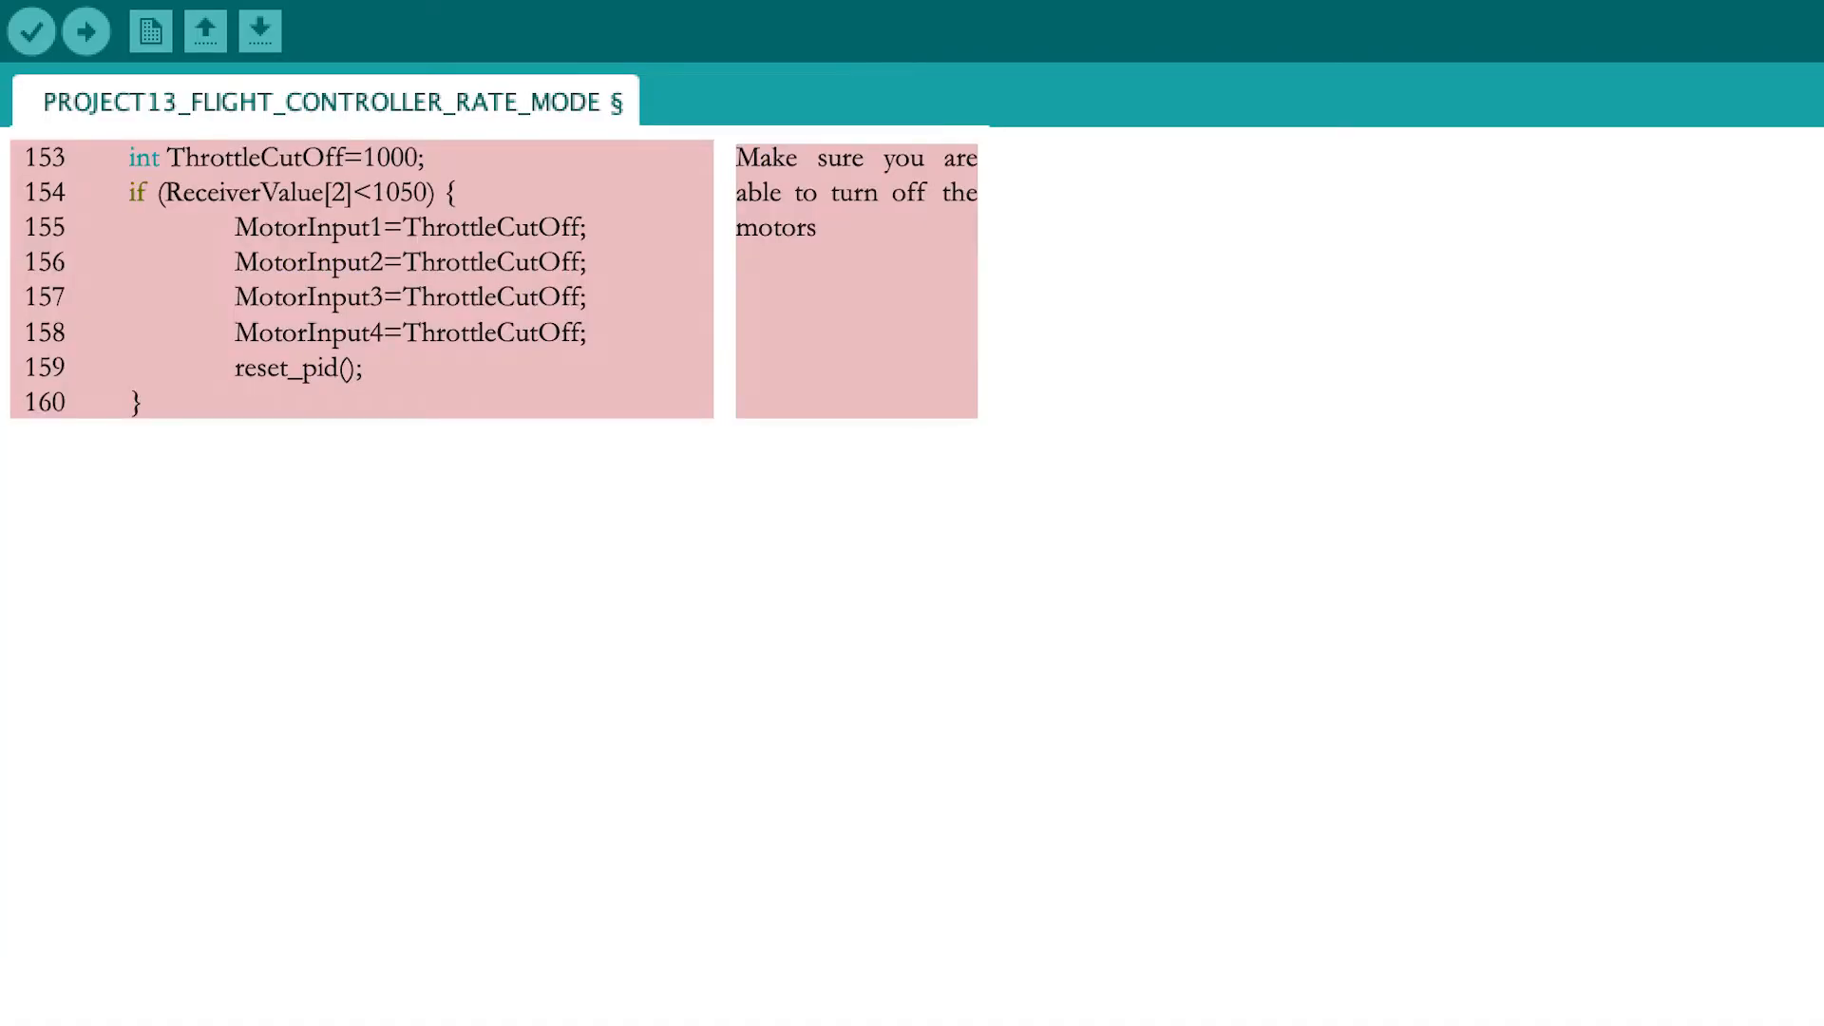